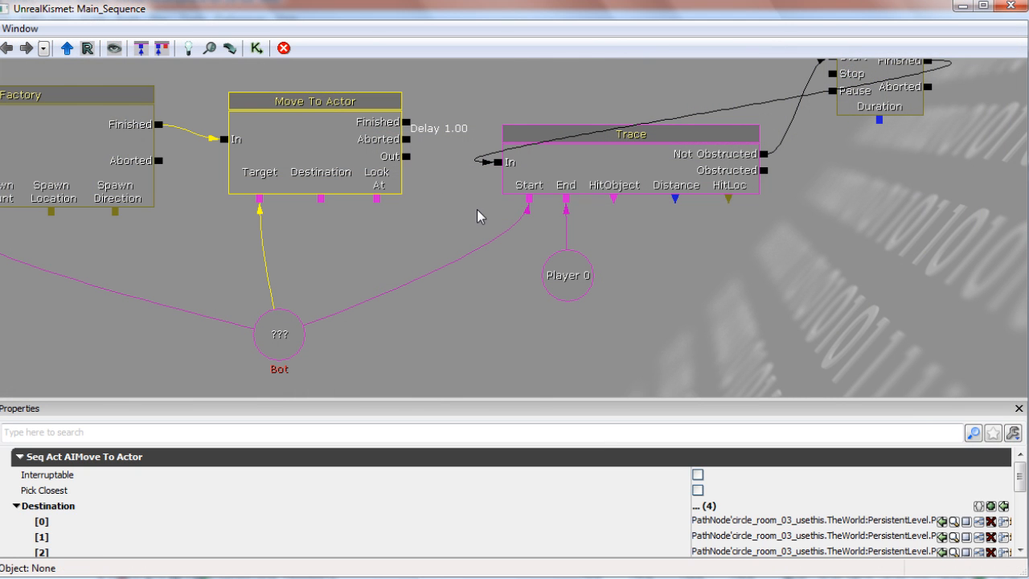
Step: Select the Trace node from the bot to Player 0 to show its properties
click(631, 134)
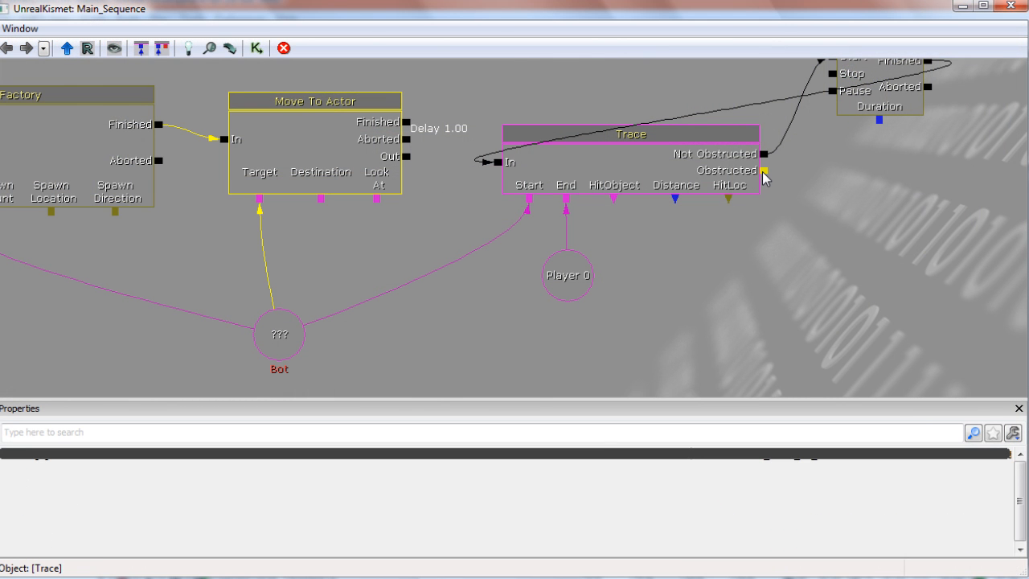